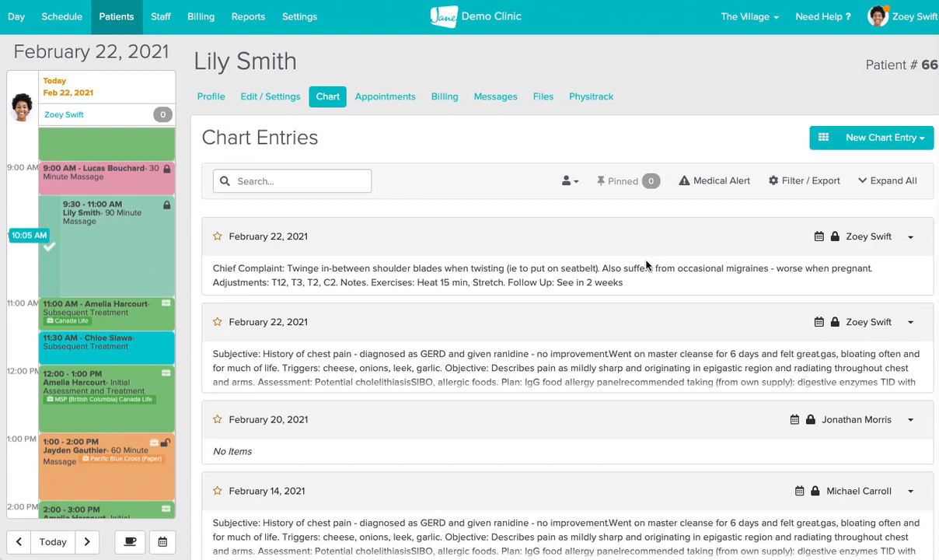
pyautogui.moveTo(192, 258)
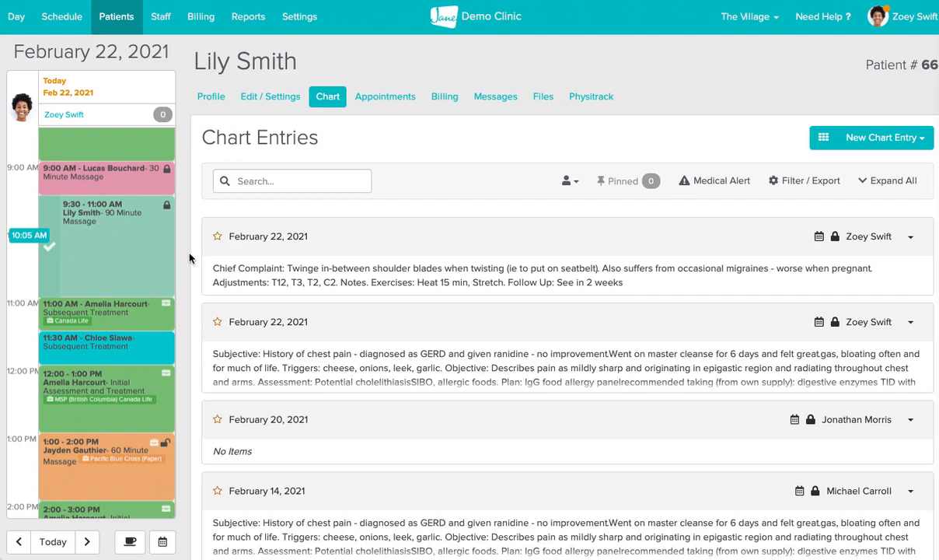
# Step: Load the Chart tab of the patient booked for the 11:30 AM subsequent treatment
pyautogui.scroll(3)
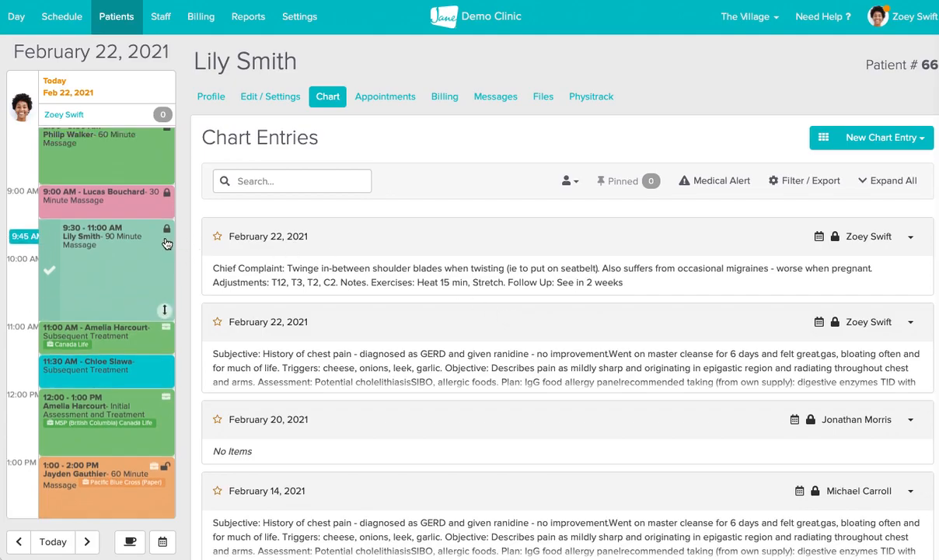
pyautogui.scroll(3)
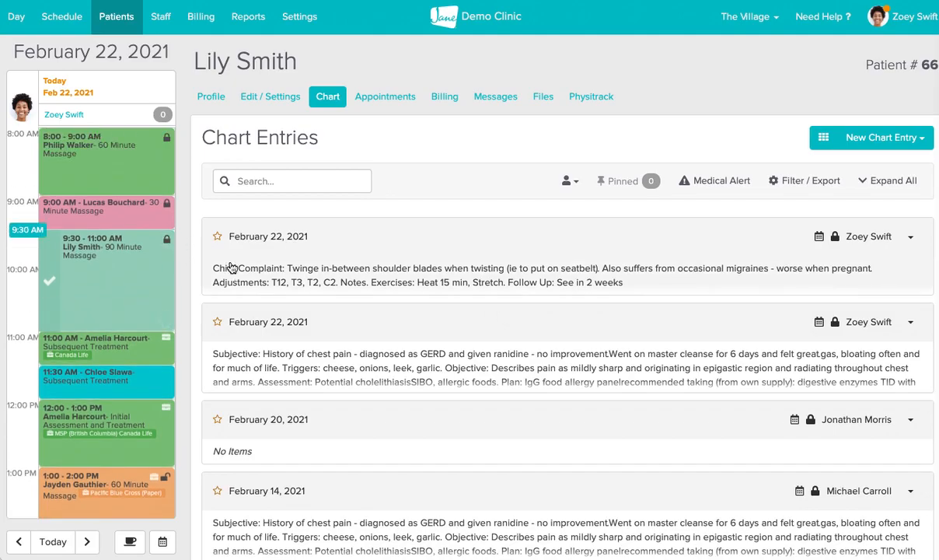
pyautogui.moveTo(245, 270)
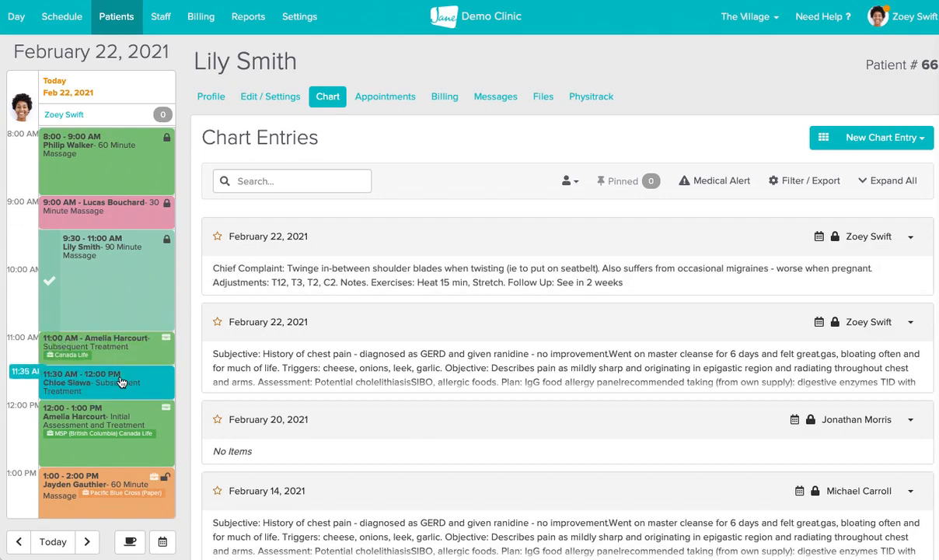
pyautogui.click(107, 382)
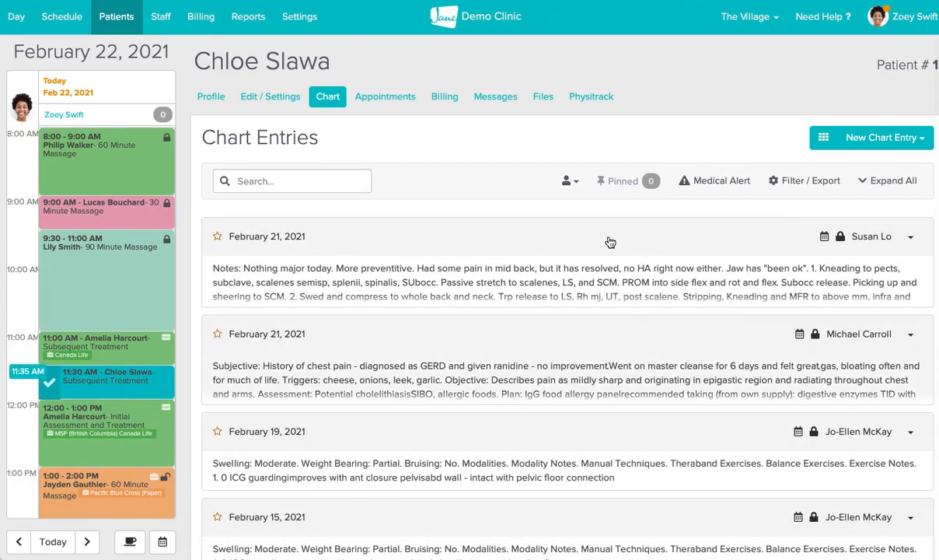
pyautogui.moveTo(480, 208)
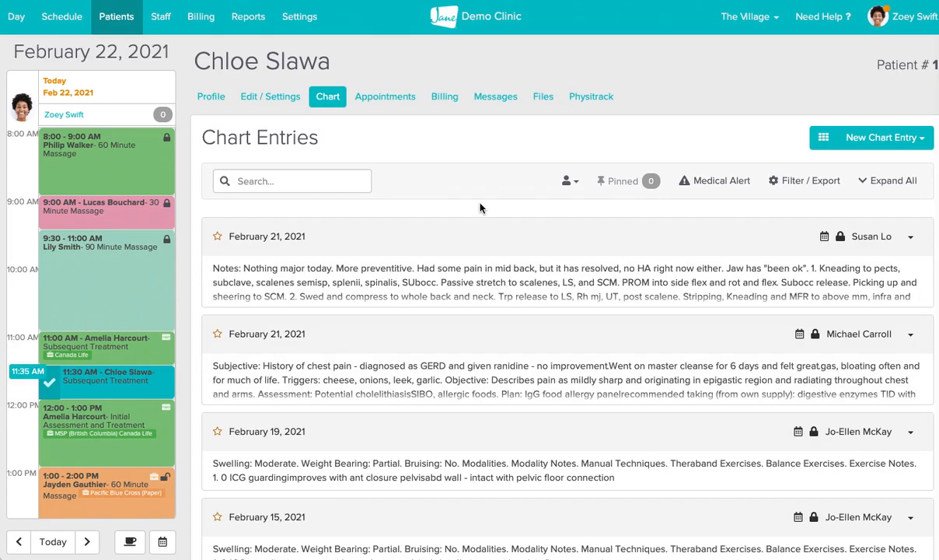
pyautogui.moveTo(614, 195)
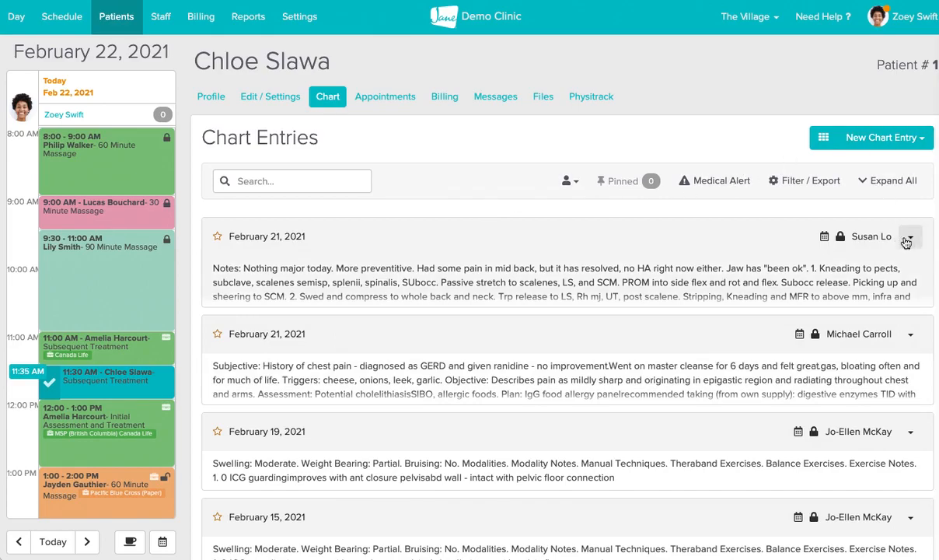
# Step: Expand the February 21 entry and reveal its Print and Duplicate options
pyautogui.click(909, 237)
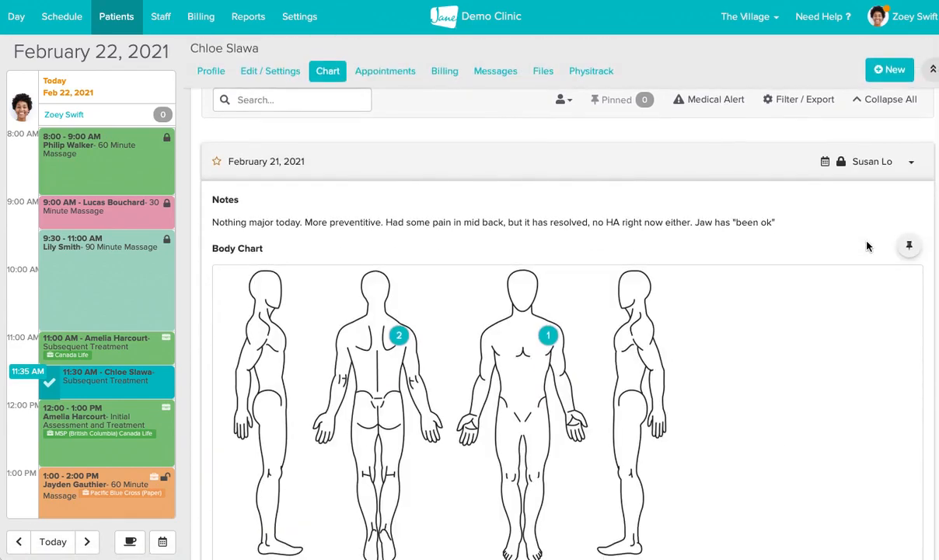
pyautogui.moveTo(736, 212)
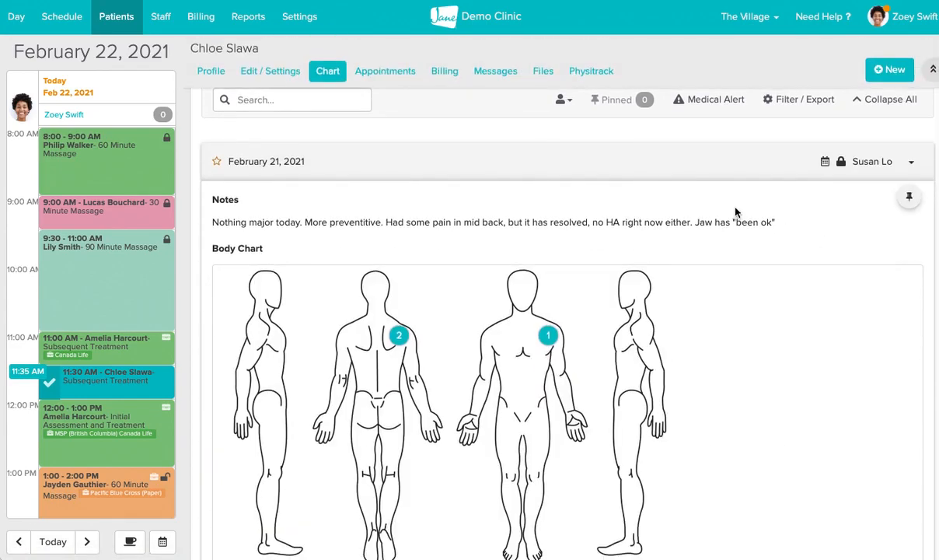
pyautogui.moveTo(127, 357)
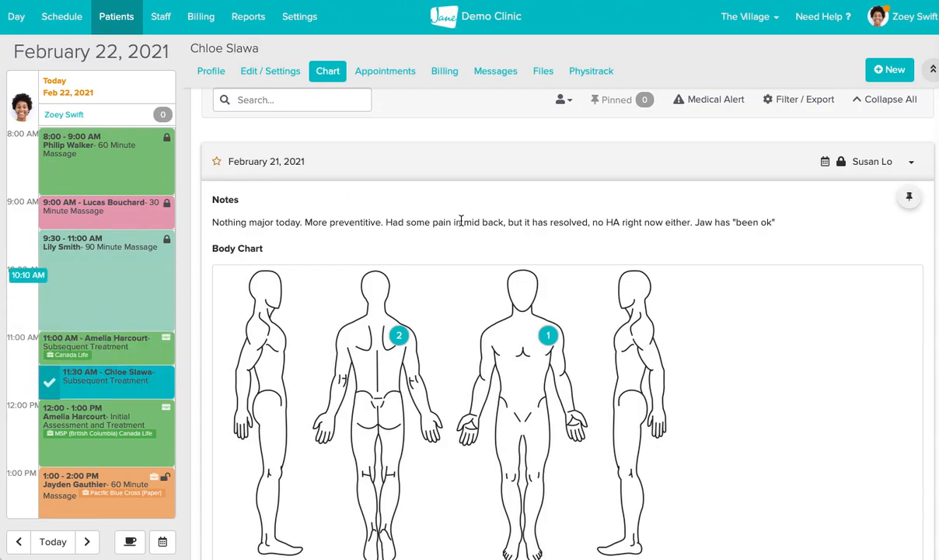
pyautogui.moveTo(492, 226)
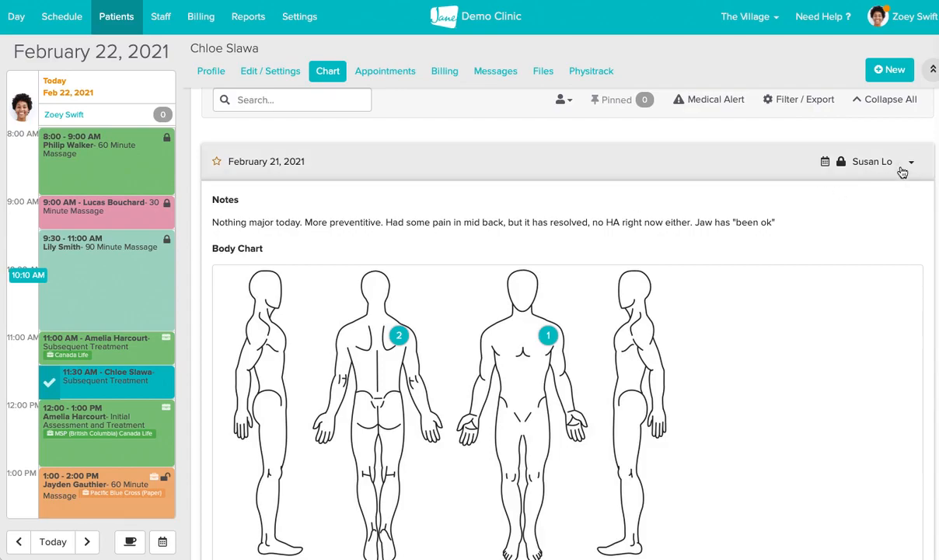
pyautogui.click(910, 162)
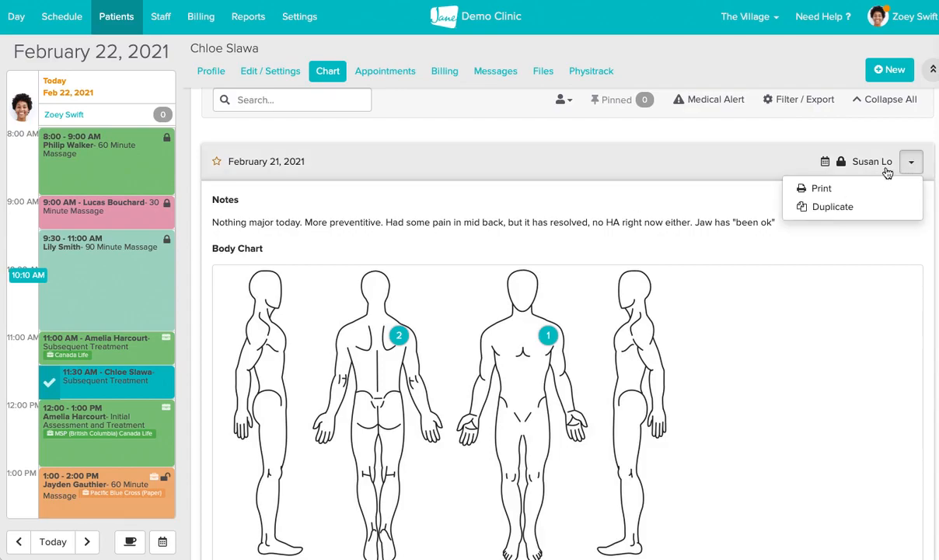
pyautogui.moveTo(707, 175)
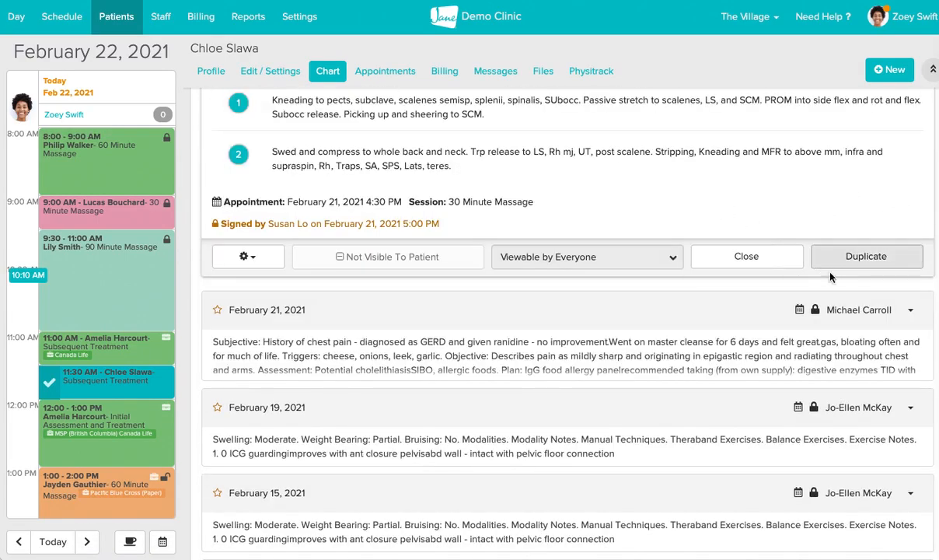
# Step: Review the new February 22 draft carrying February 21's notes and body chart
pyautogui.scroll(3)
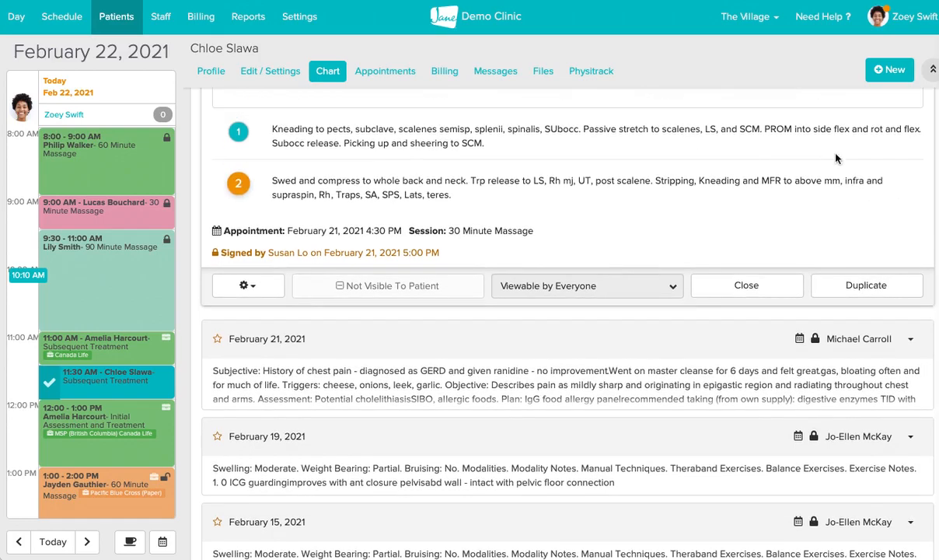
pyautogui.scroll(3)
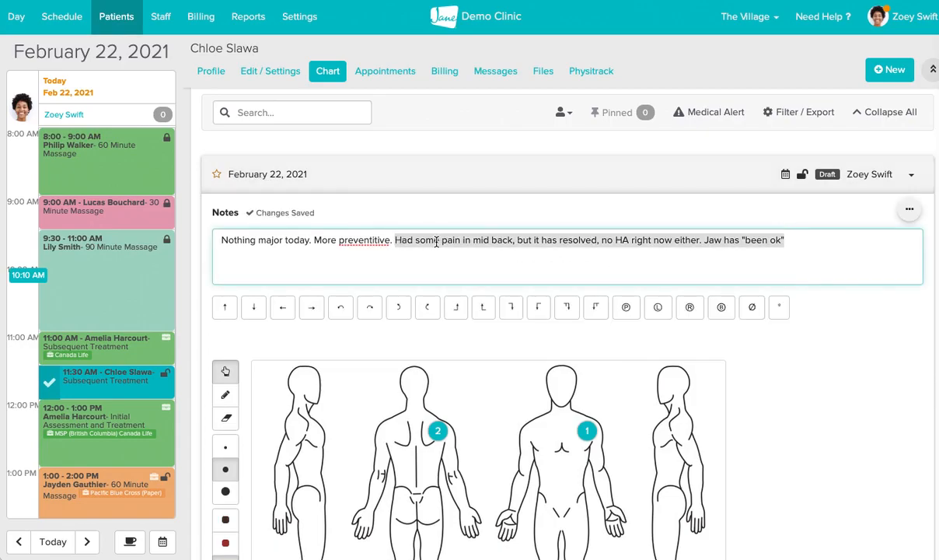
# Step: Circle the back of the legs on the draft's body chart
pyautogui.scroll(-3)
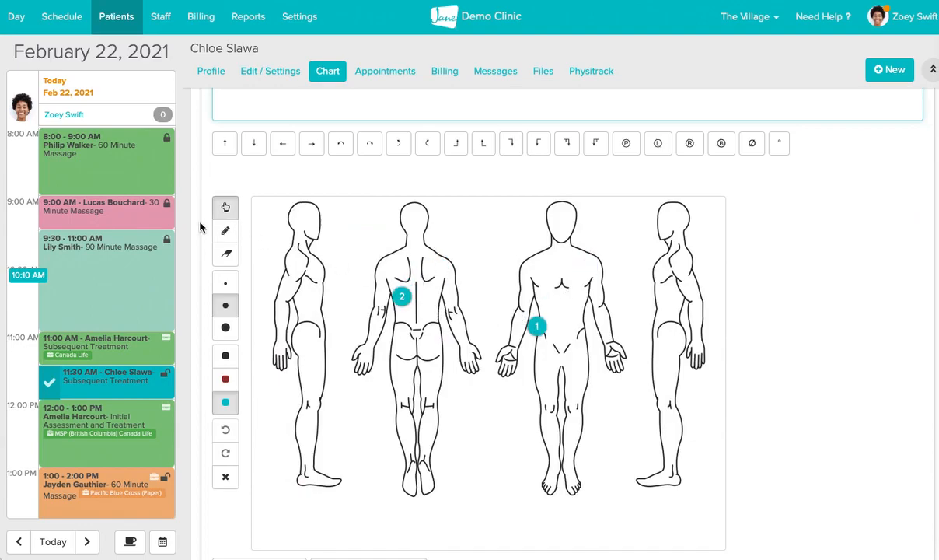
pyautogui.moveTo(451, 342); pyautogui.dragTo(420, 432)
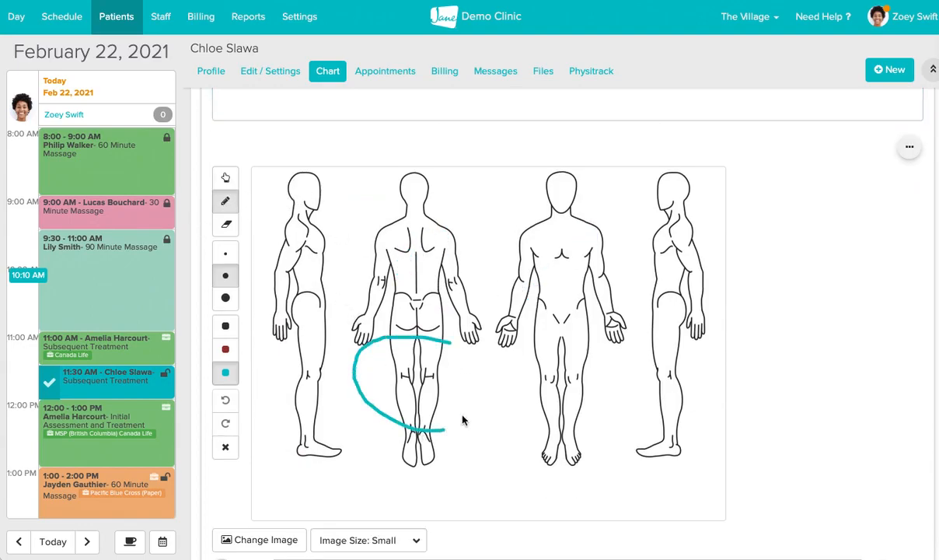
pyautogui.scroll(-3)
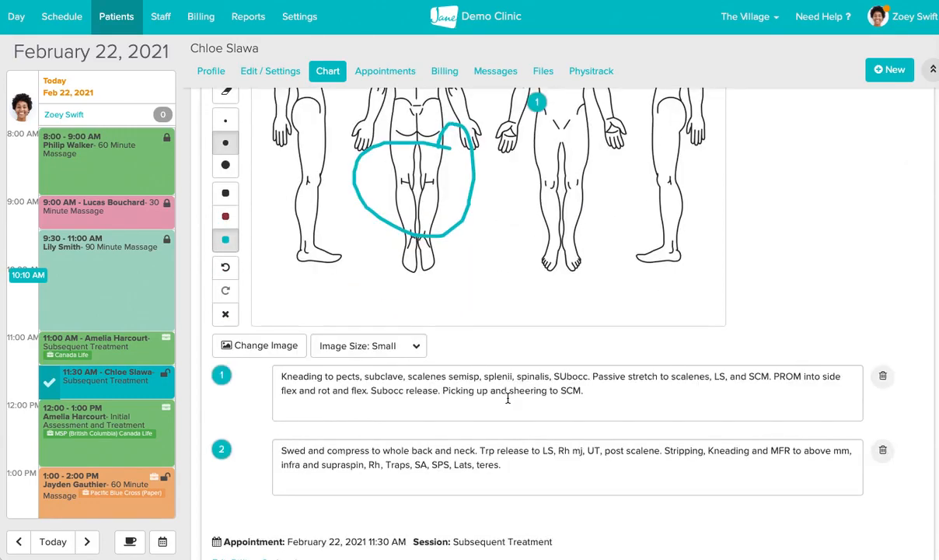
pyautogui.scroll(-3)
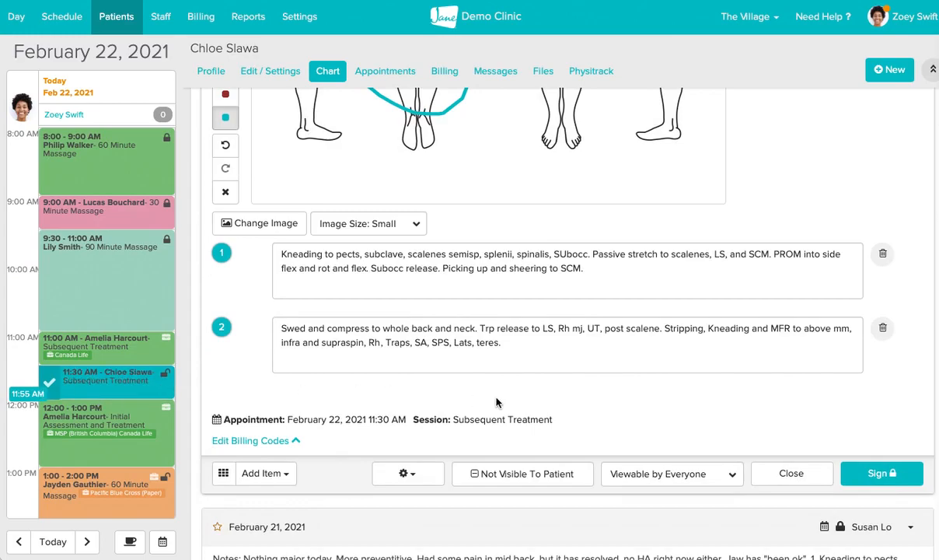
pyautogui.moveTo(881, 473)
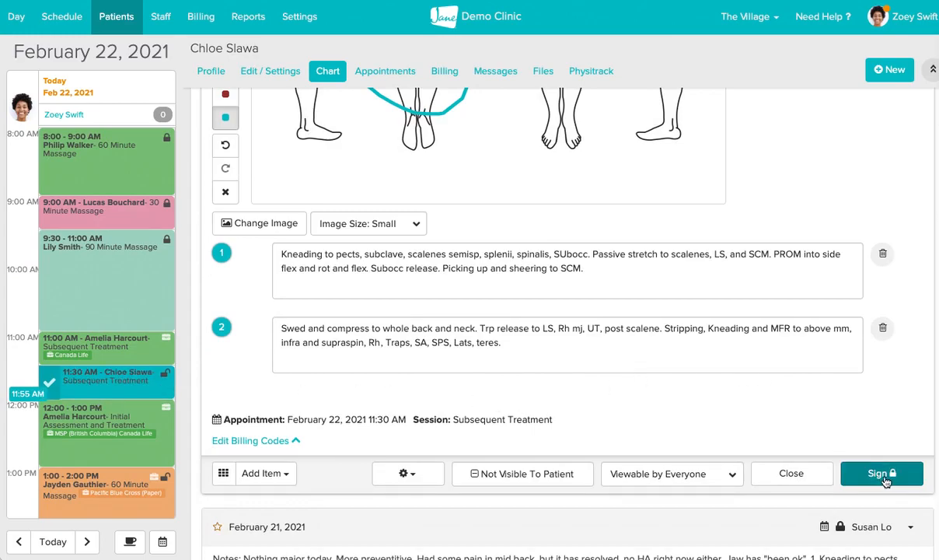
# Step: Sign and lock the February 22 chart entry
pyautogui.click(881, 473)
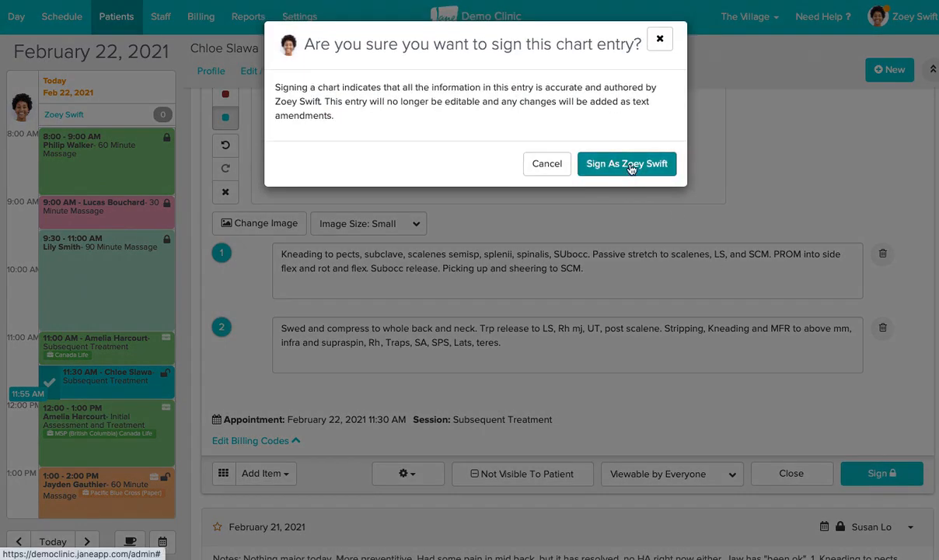
pyautogui.click(627, 164)
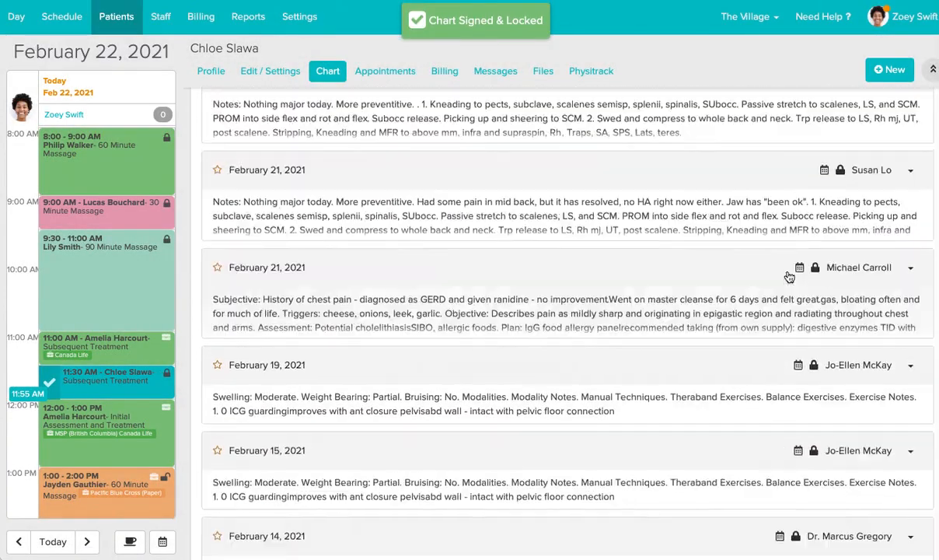
pyautogui.scroll(3)
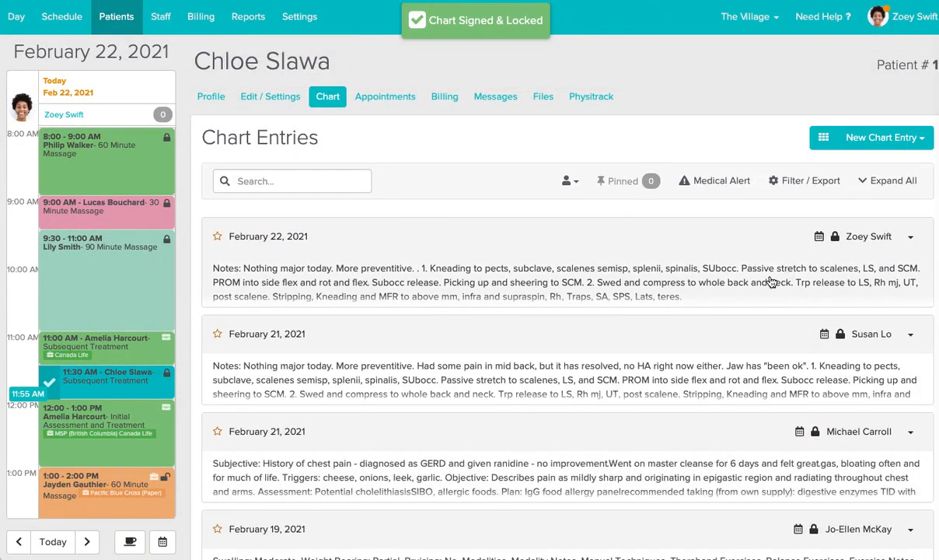
pyautogui.moveTo(653, 251)
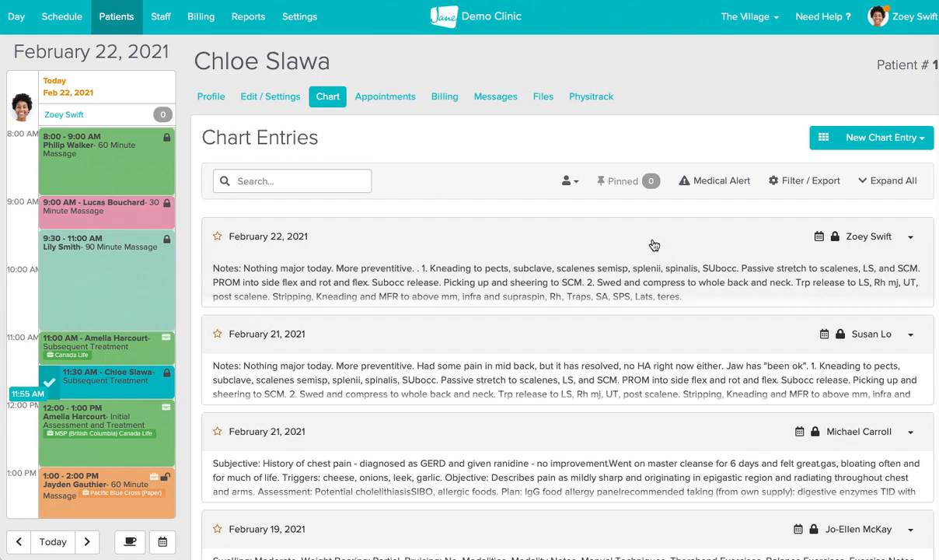
pyautogui.moveTo(673, 239)
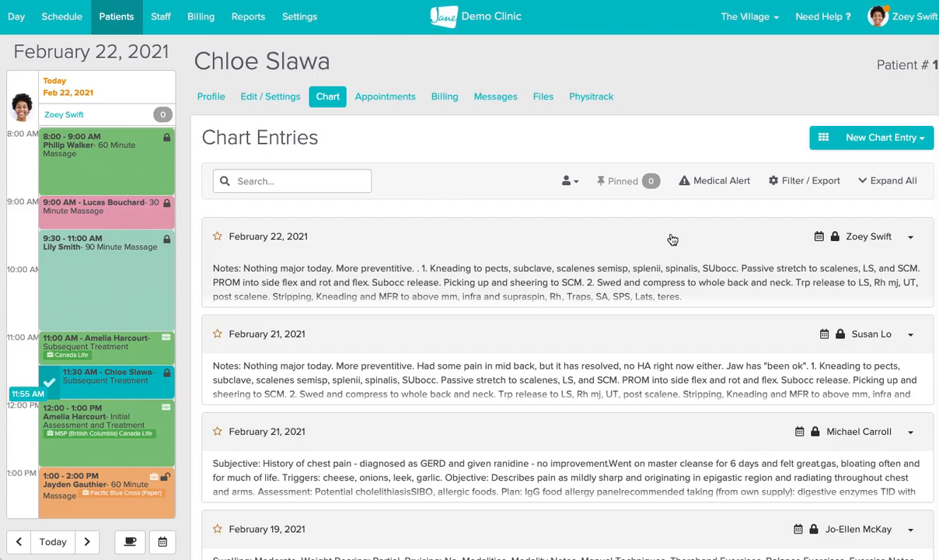